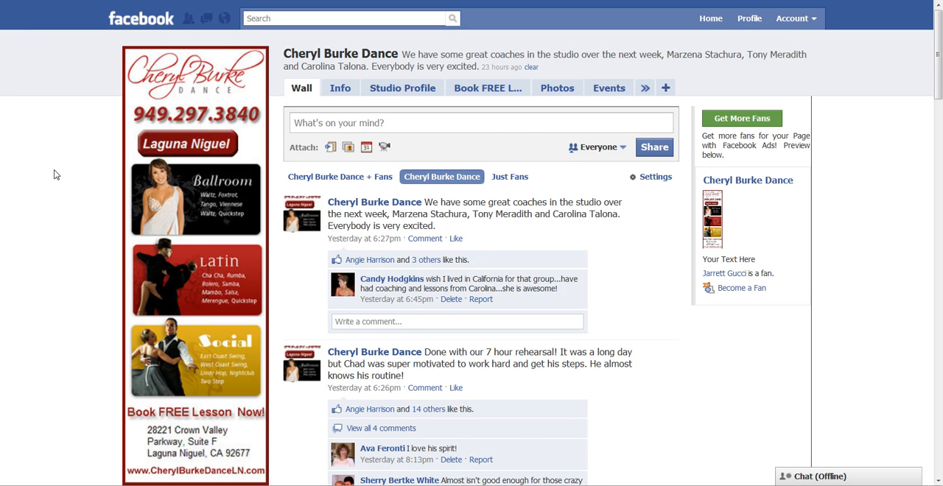
Step: Enter the Cheryl Burke Dance Page's administration settings via Edit Page under the profile picture
{"action": "scroll", "scroll_direction": "down", "scroll_amount": 3}
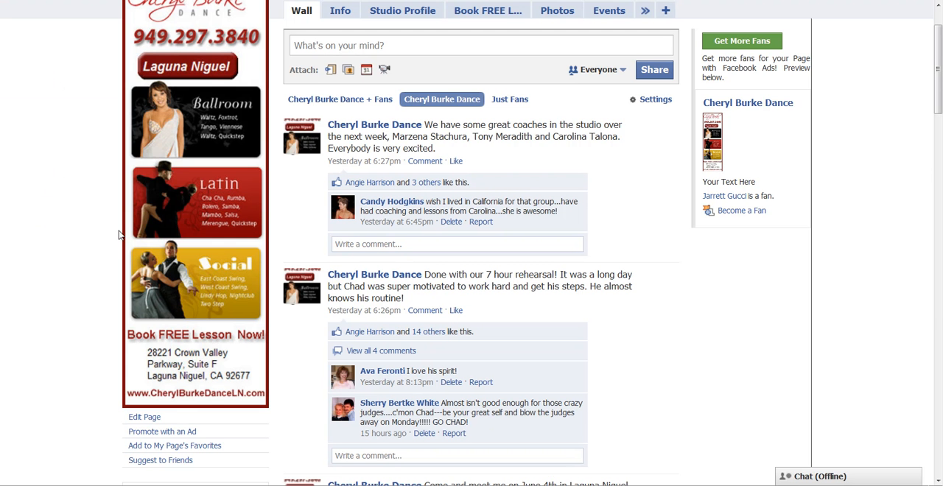
{"action": "mouse_move", "coordinate": [145, 417]}
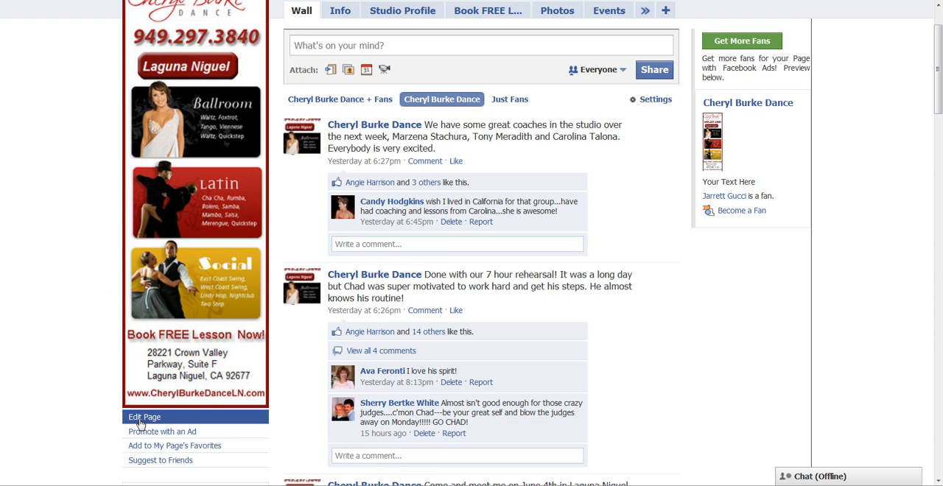
{"action": "left_click", "coordinate": [144, 417]}
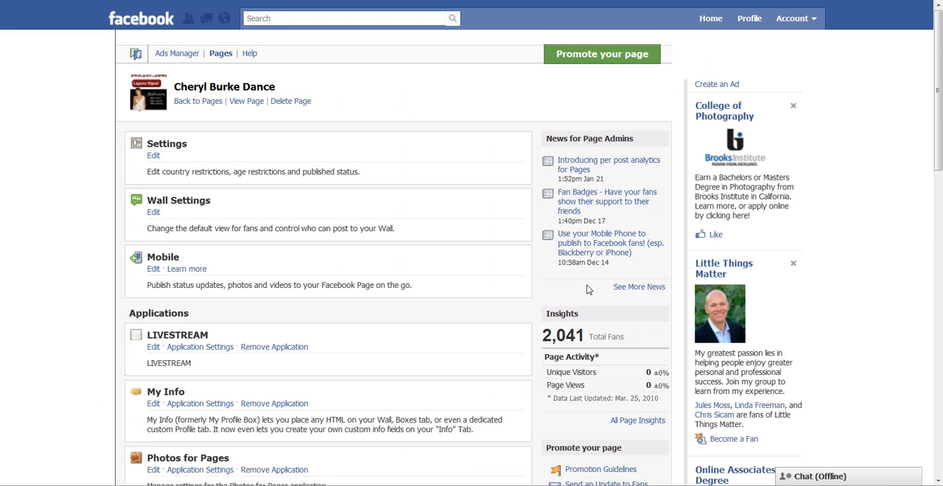
{"action": "scroll", "scroll_direction": "down", "scroll_amount": 3}
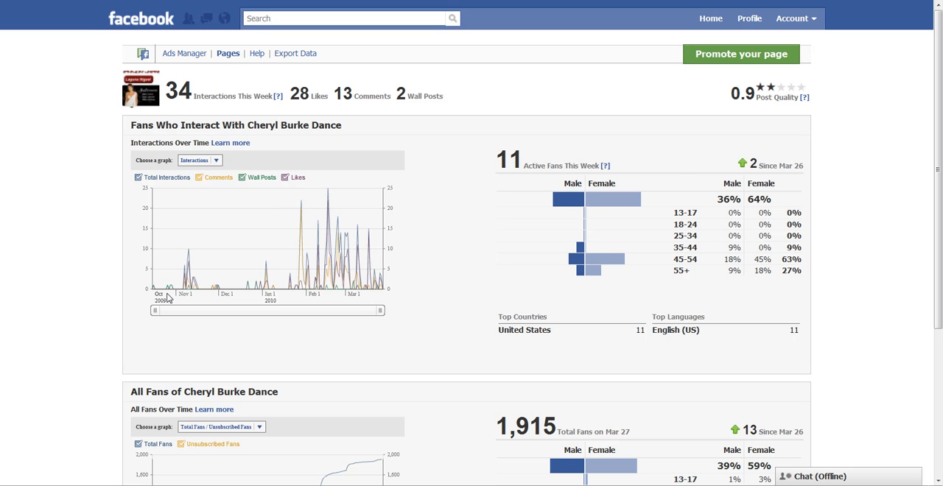
{"action": "mouse_move", "coordinate": [171, 296]}
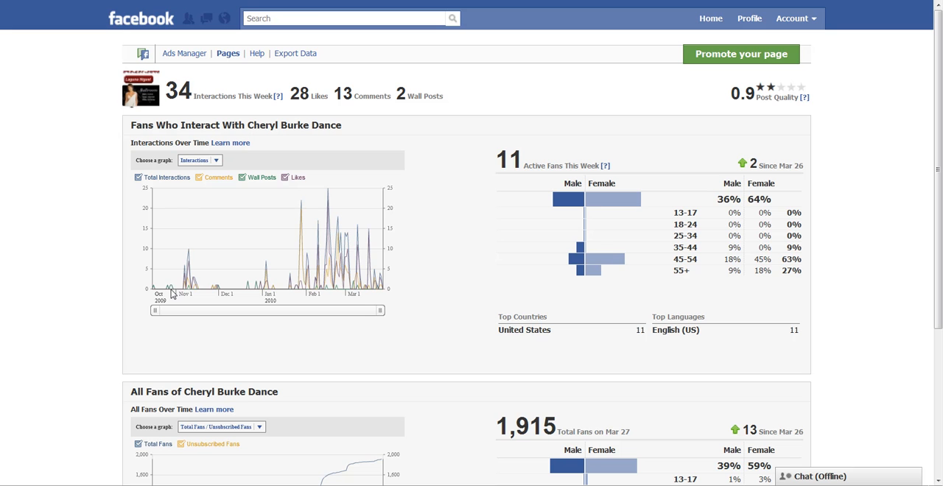
{"action": "mouse_move", "coordinate": [302, 110]}
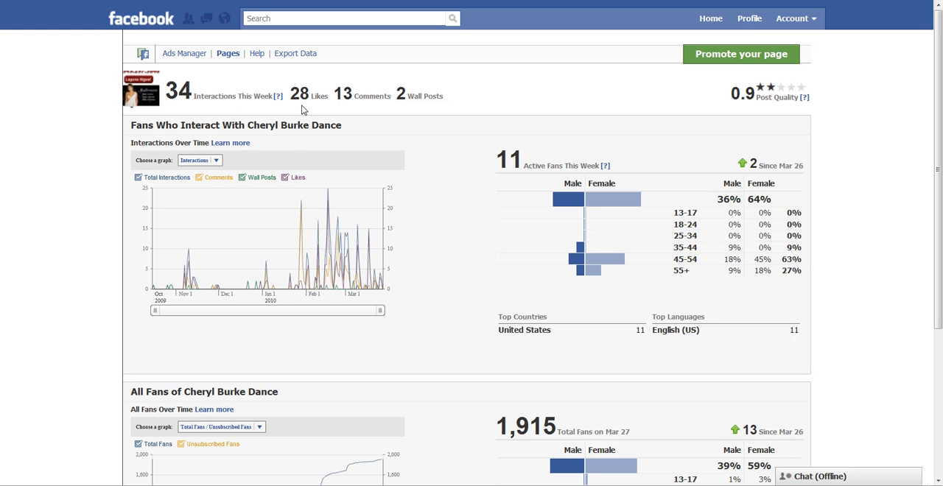
{"action": "mouse_move", "coordinate": [295, 53]}
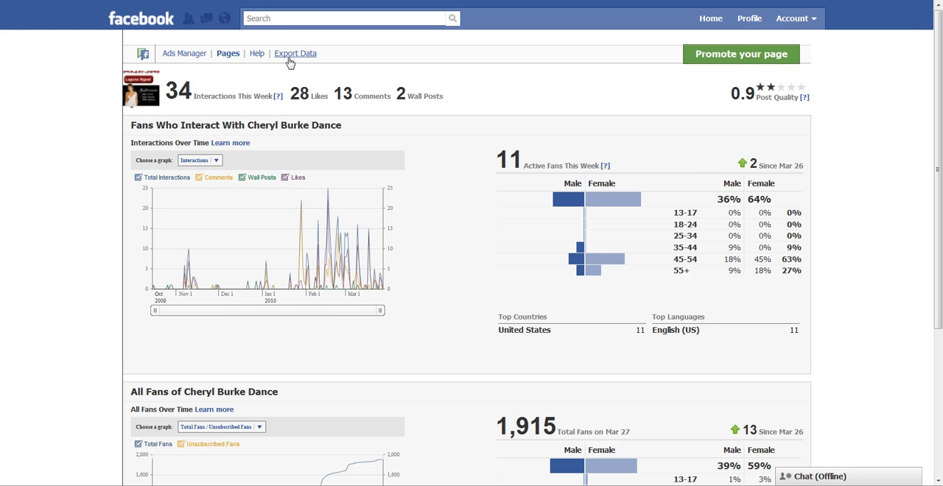
{"action": "mouse_move", "coordinate": [351, 18]}
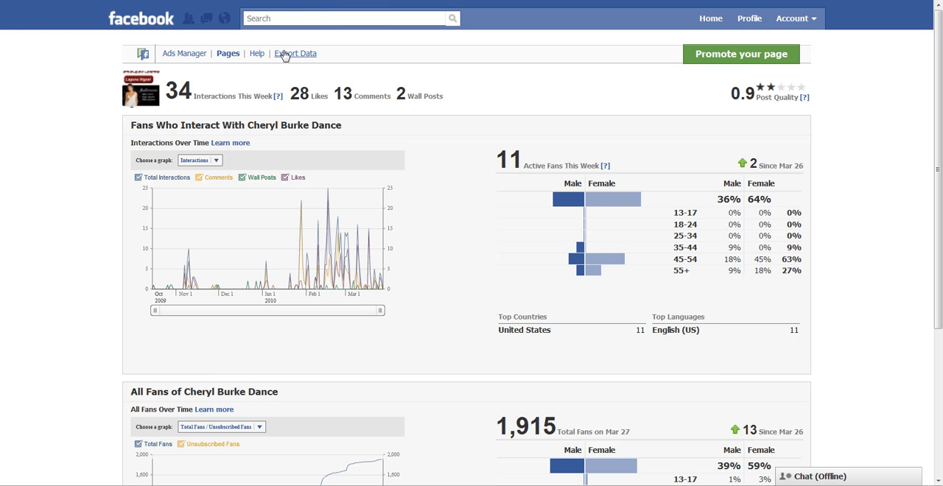
Step: Export the Fan and Interaction report as an Excel (XLS) file and download it
{"action": "left_click", "coordinate": [295, 53]}
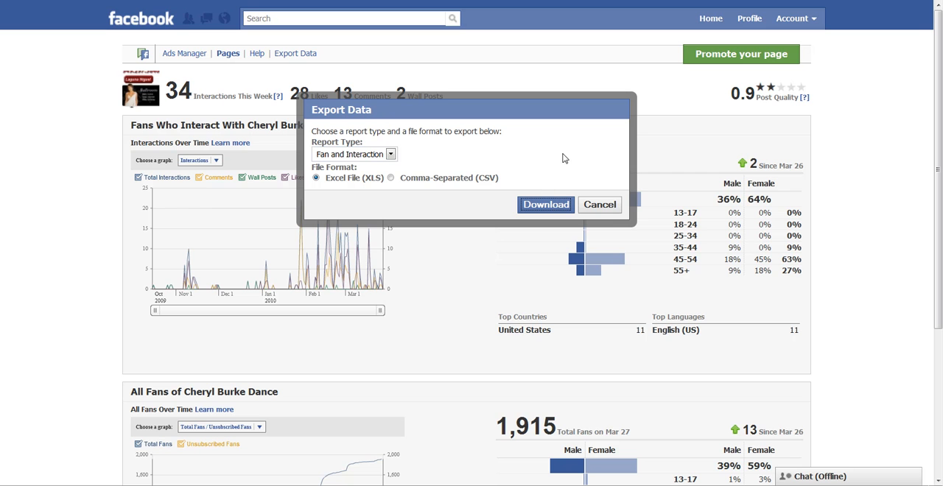
{"action": "mouse_move", "coordinate": [392, 161]}
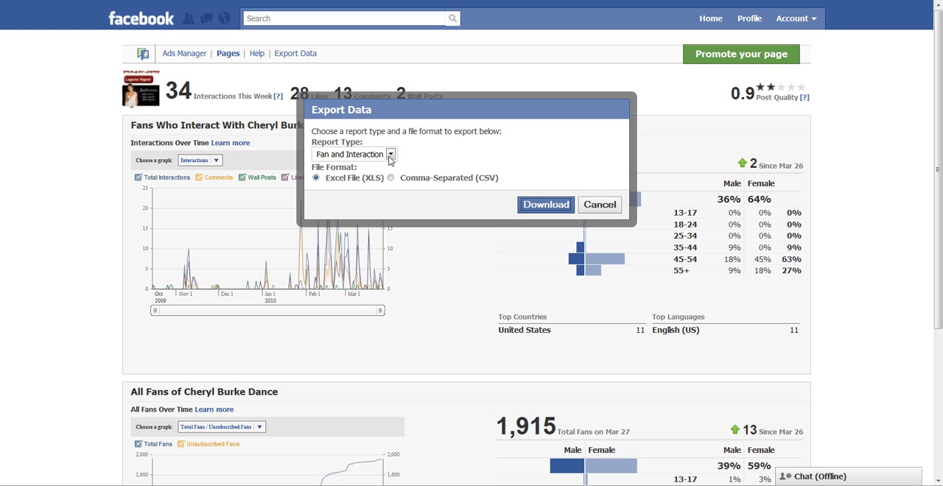
{"action": "left_click", "coordinate": [389, 154]}
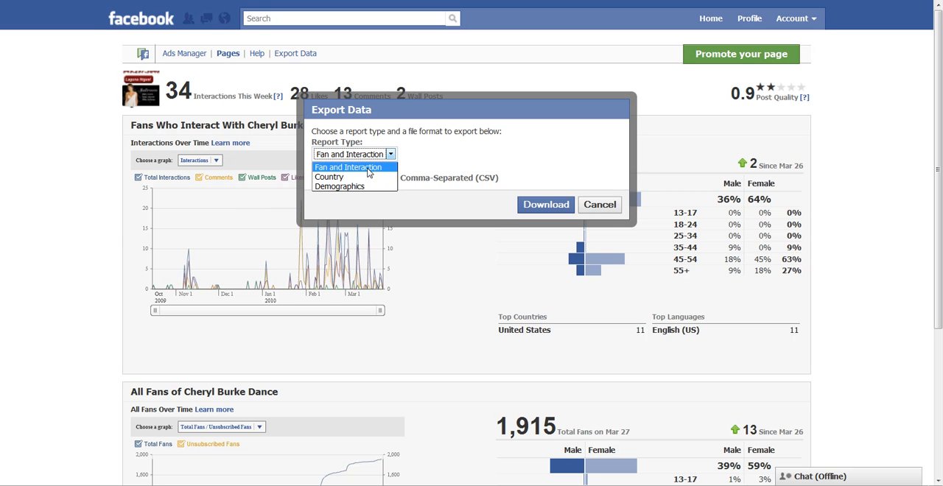
{"action": "left_click", "coordinate": [353, 154]}
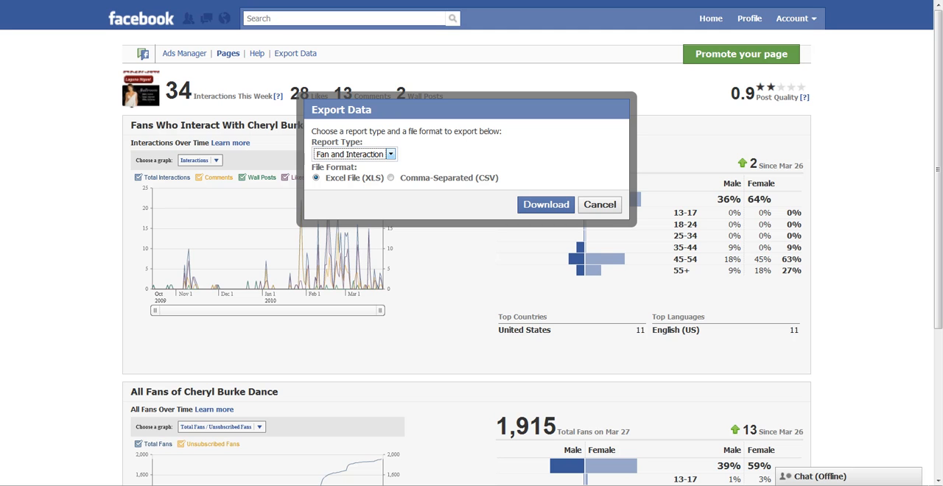
{"action": "left_click", "coordinate": [545, 203]}
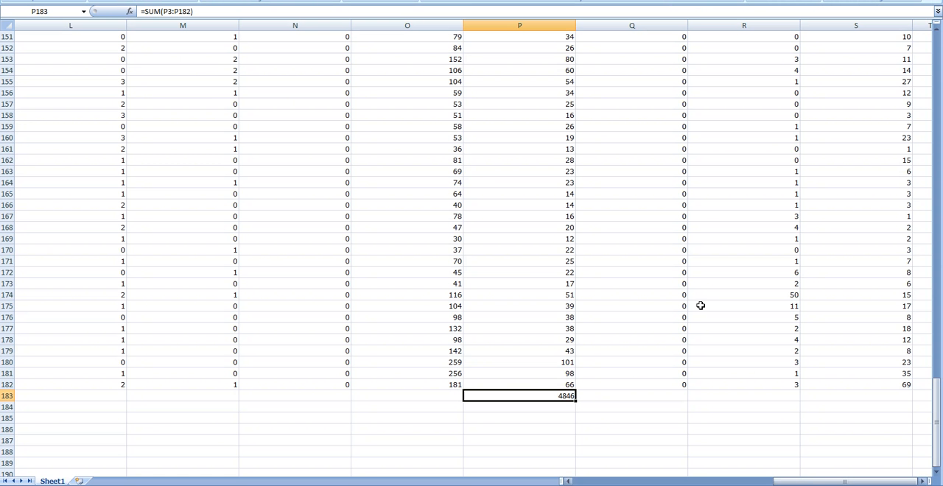
Step: Scroll through Sheet1 of the exported report to its final daily rows ending 3-30-10
{"action": "scroll", "scroll_direction": "up", "scroll_amount": 3}
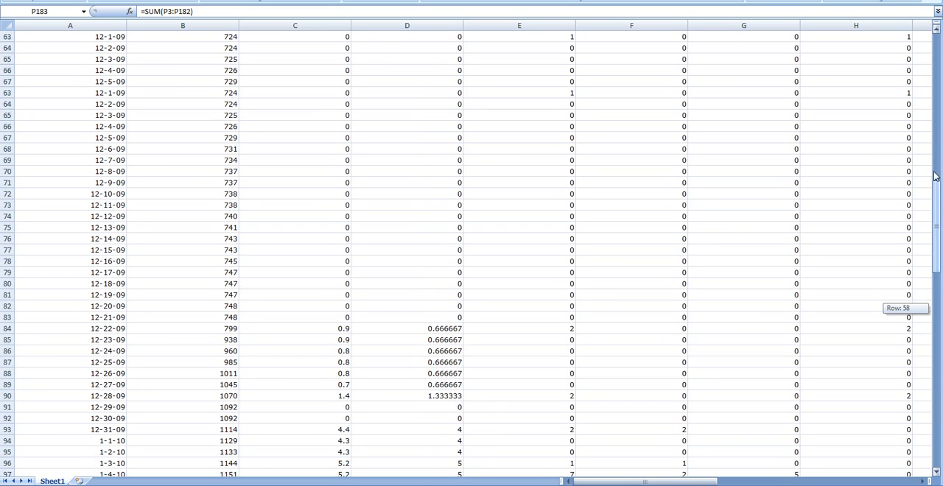
{"action": "scroll", "scroll_direction": "up", "scroll_amount": 3}
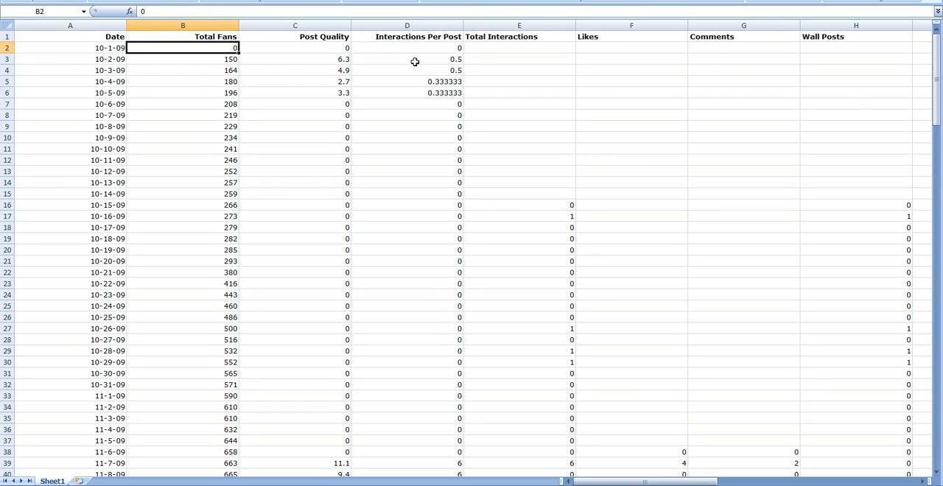
{"action": "scroll", "scroll_direction": "down", "scroll_amount": 3}
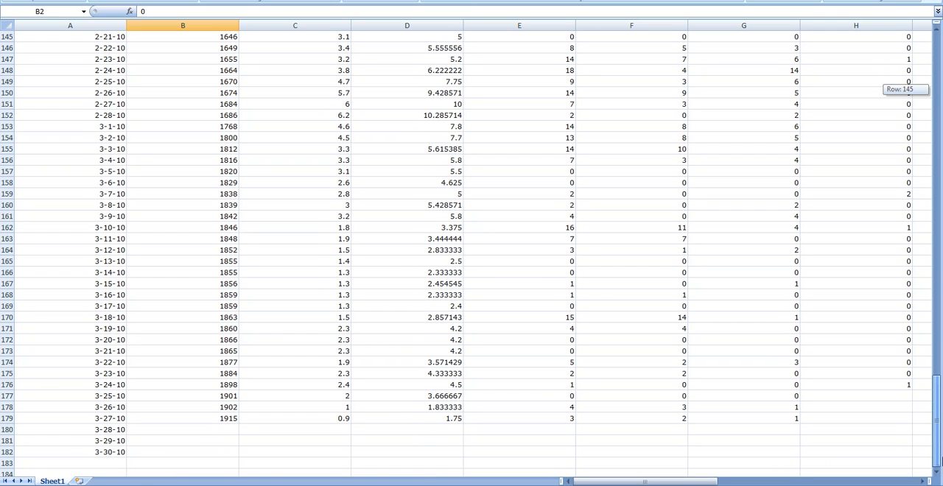
{"action": "mouse_move", "coordinate": [95, 452]}
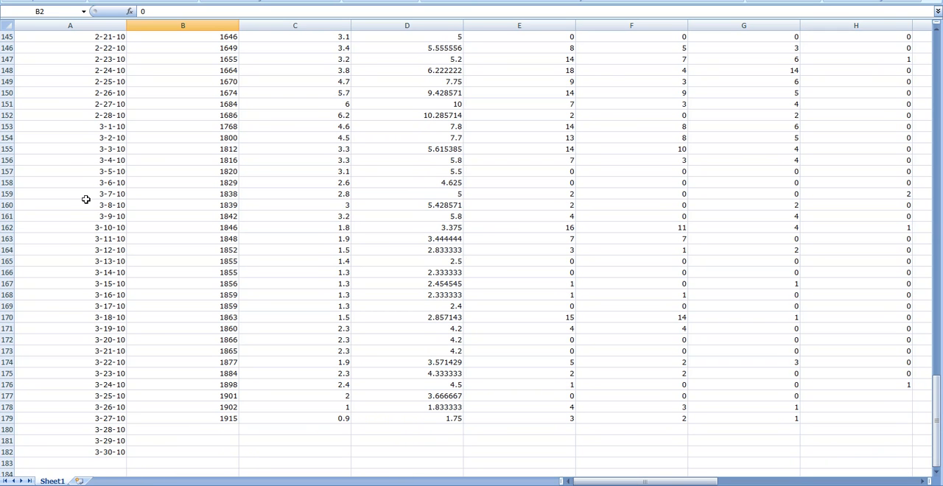
{"action": "mouse_move", "coordinate": [153, 268]}
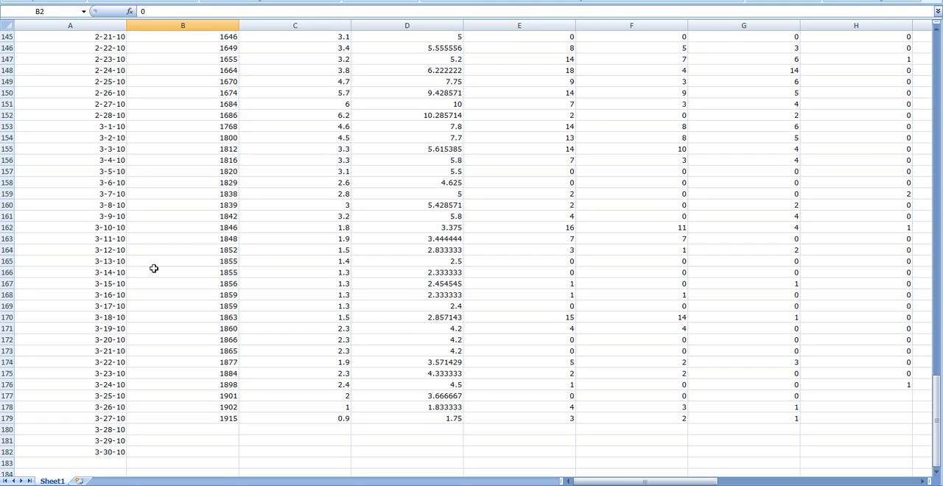
{"action": "mouse_move", "coordinate": [543, 293]}
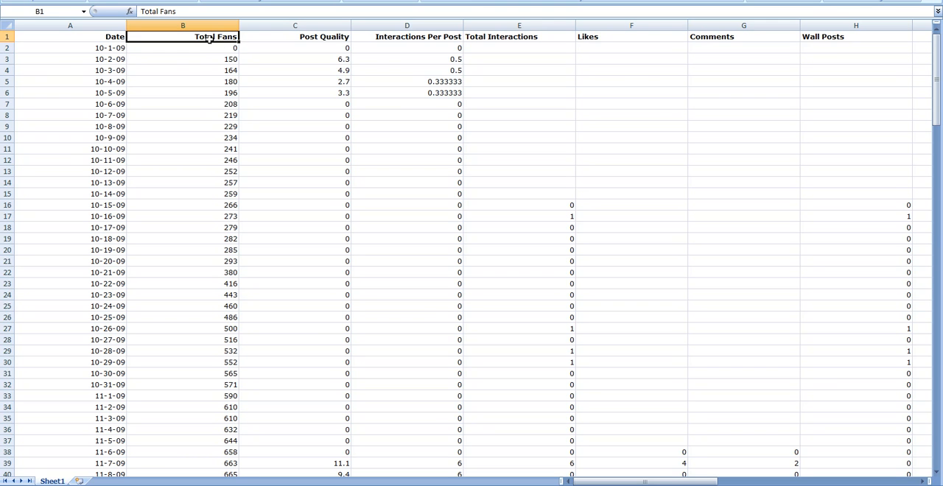
{"action": "mouse_move", "coordinate": [380, 46]}
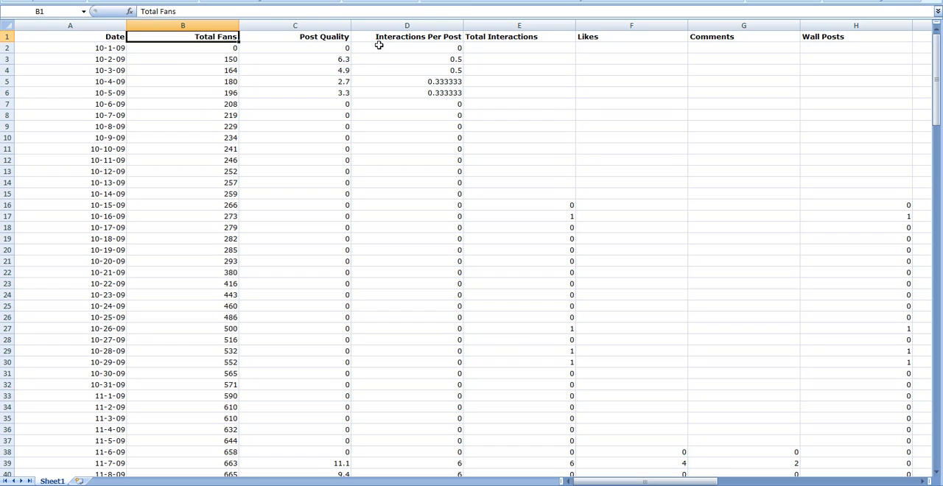
{"action": "mouse_move", "coordinate": [395, 44]}
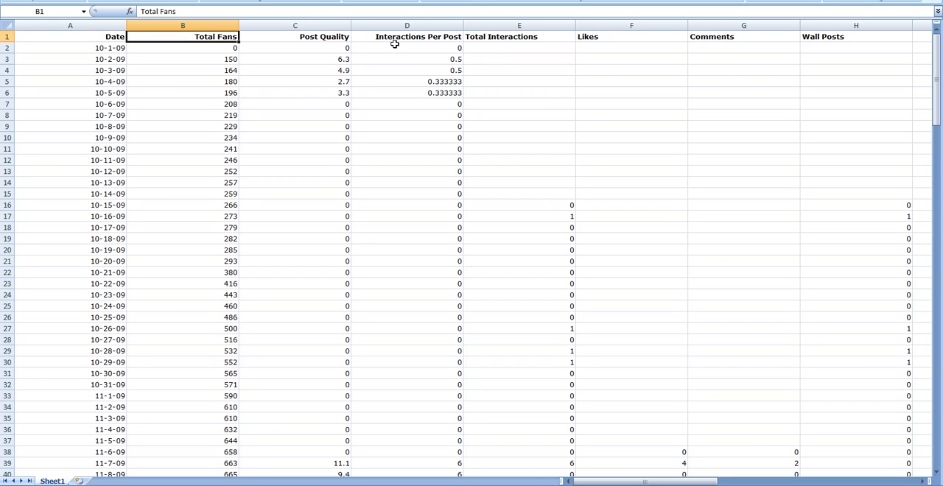
{"action": "mouse_move", "coordinate": [620, 274]}
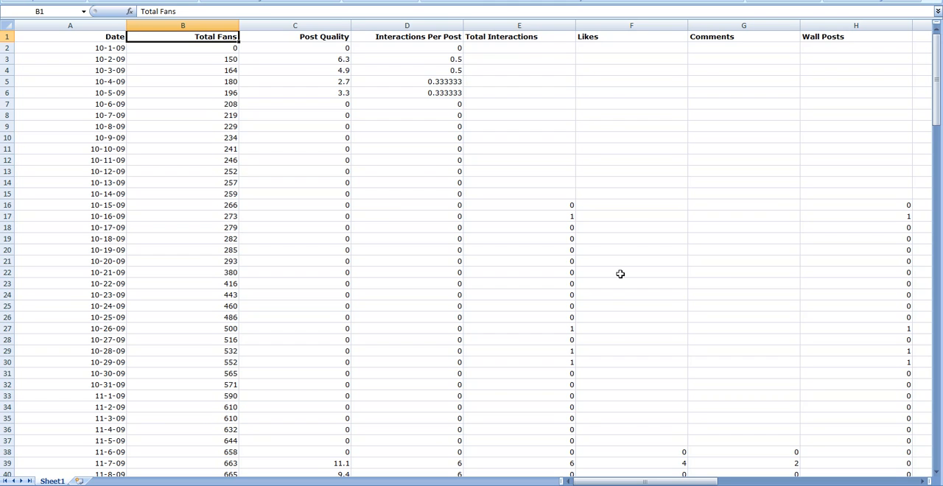
{"action": "mouse_move", "coordinate": [607, 56]}
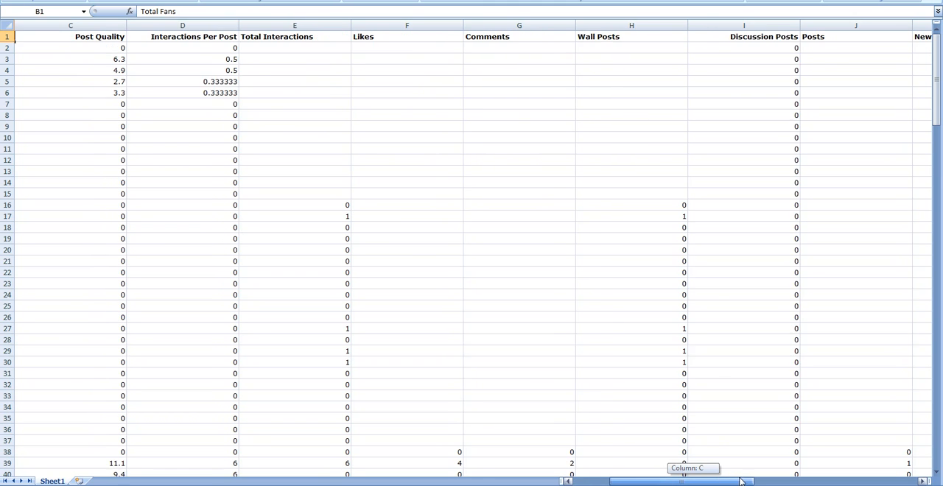
Step: Scroll right to columns K-P: New Fans, Removed Fans, Unsubscribes, Page Views, Unique Page Views
{"action": "scroll", "scroll_direction": "right", "scroll_amount": 3}
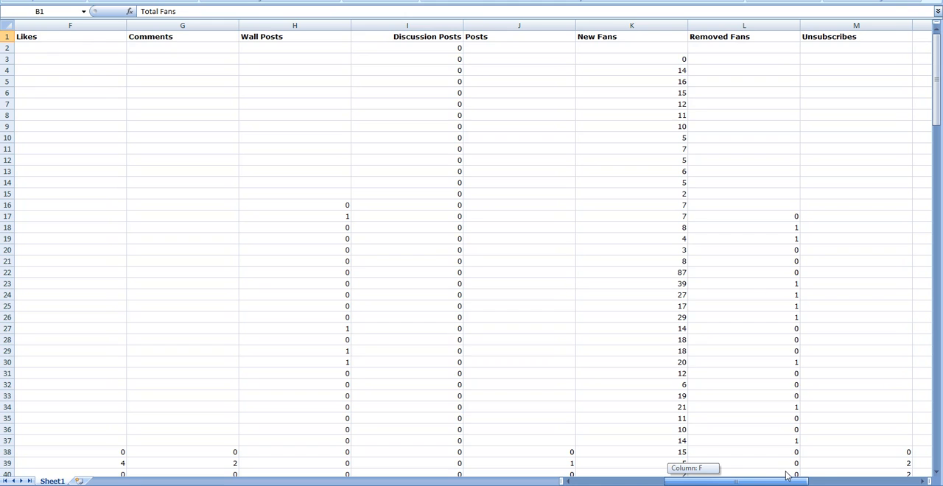
{"action": "scroll", "scroll_direction": "right", "scroll_amount": 3}
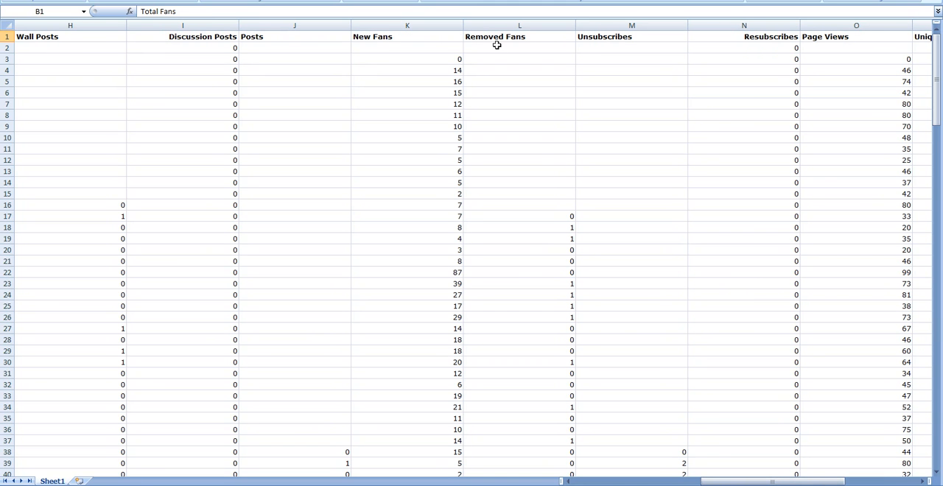
{"action": "mouse_move", "coordinate": [601, 44]}
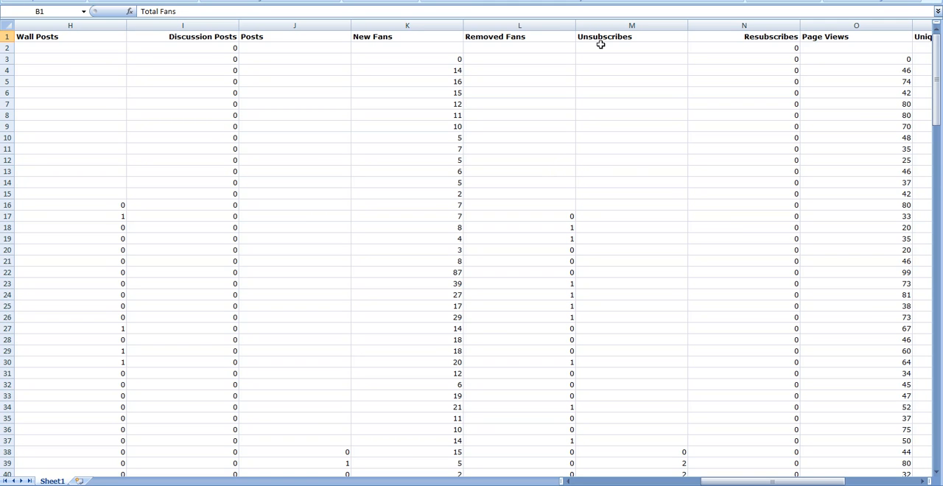
{"action": "mouse_move", "coordinate": [801, 363]}
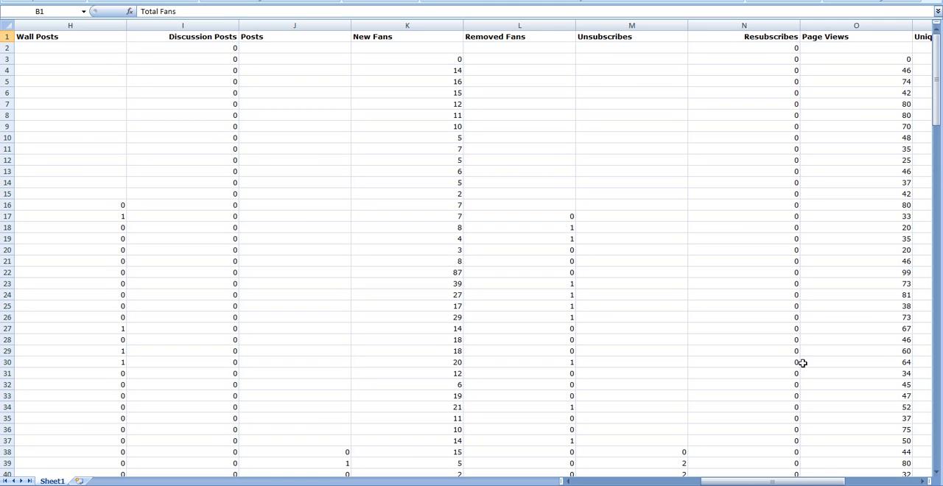
{"action": "scroll", "scroll_direction": "right", "scroll_amount": 3}
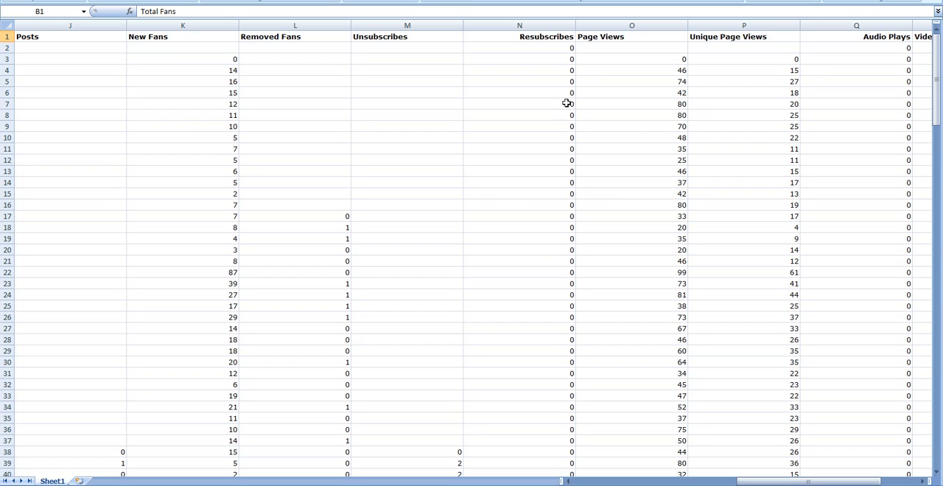
{"action": "mouse_move", "coordinate": [543, 262]}
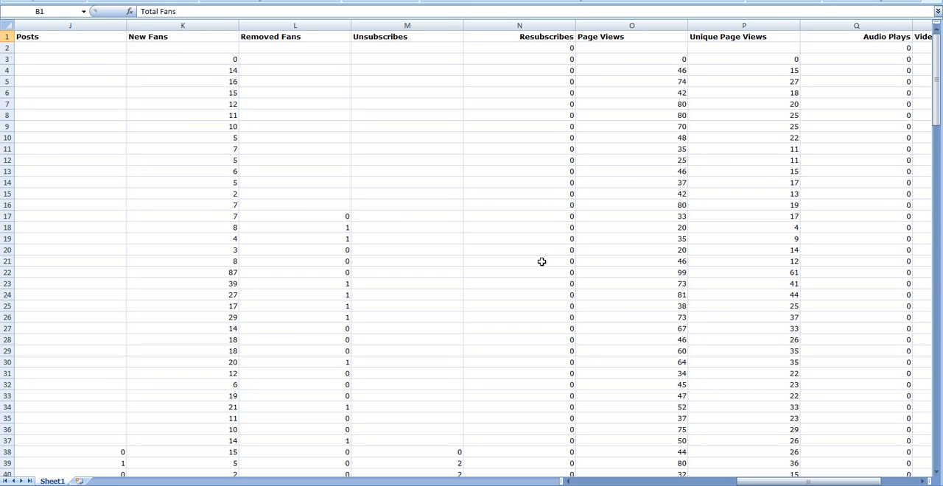
{"action": "mouse_move", "coordinate": [695, 385]}
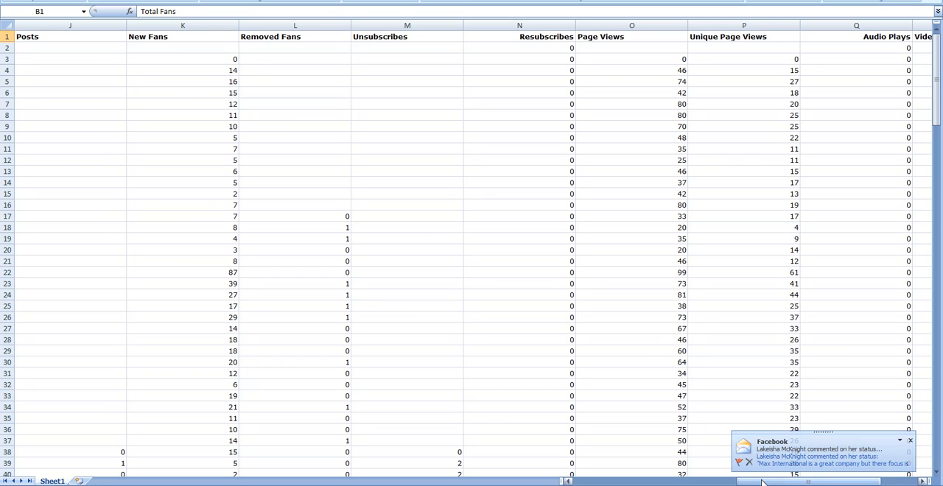
Step: Scroll further right and highlight the Audio Plays (Q1) and Photo Views (S1) headers
{"action": "left_click", "coordinate": [910, 440]}
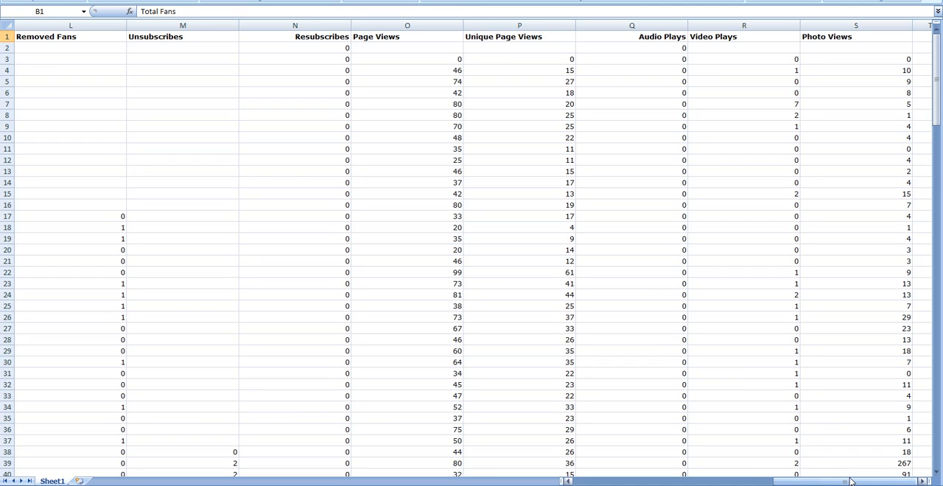
{"action": "left_click", "coordinate": [631, 37]}
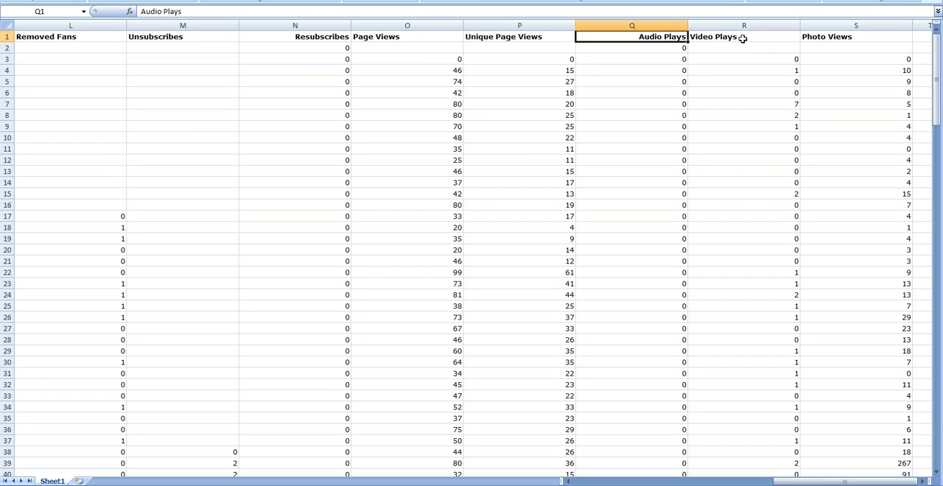
{"action": "left_click", "coordinate": [855, 37]}
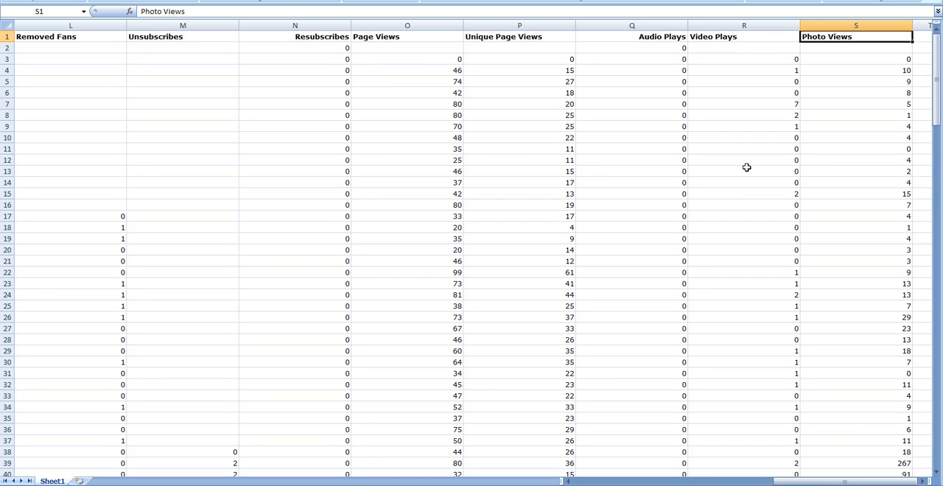